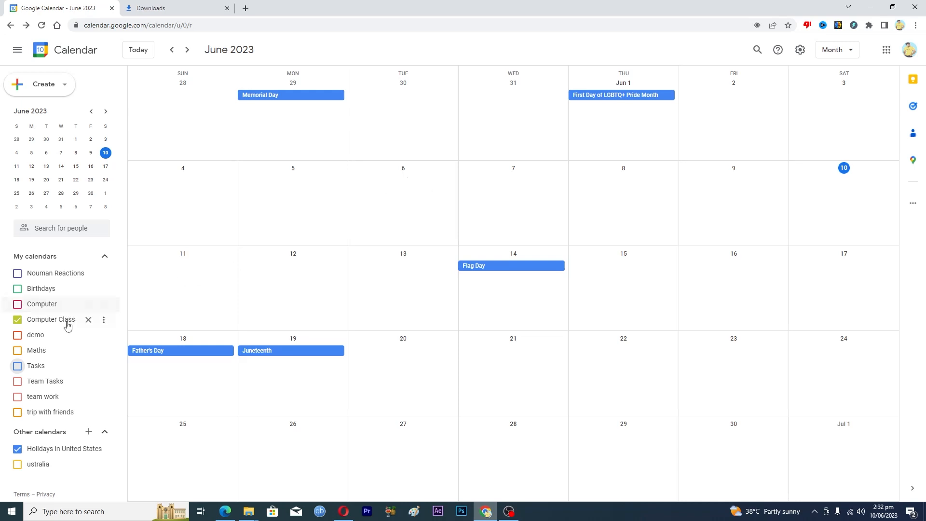
pyautogui.moveTo(66, 325)
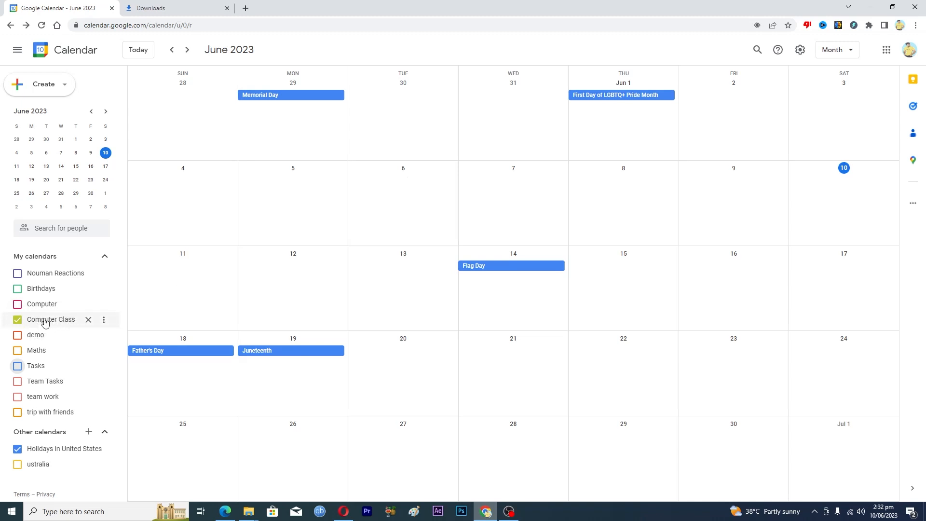
pyautogui.moveTo(103, 319)
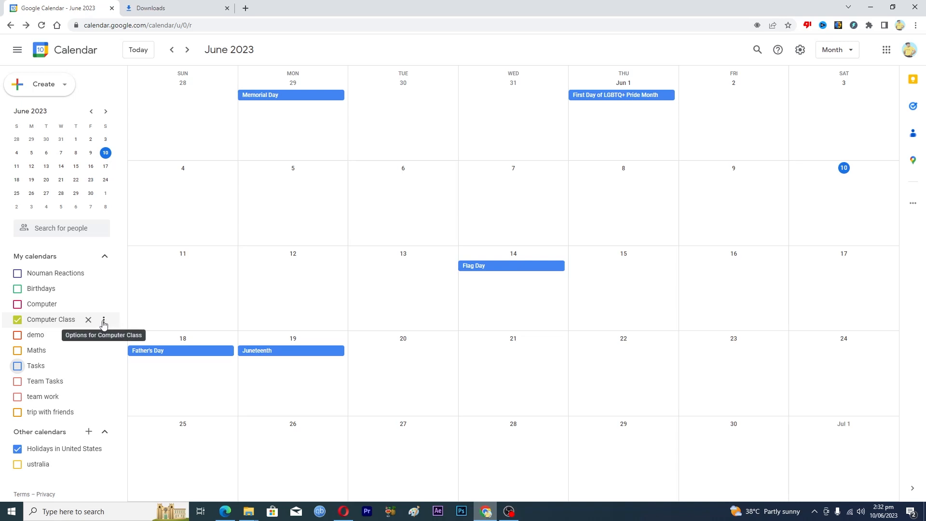
# Step: Open the Computer Class calendar's options menu with its colour palette
pyautogui.click(102, 319)
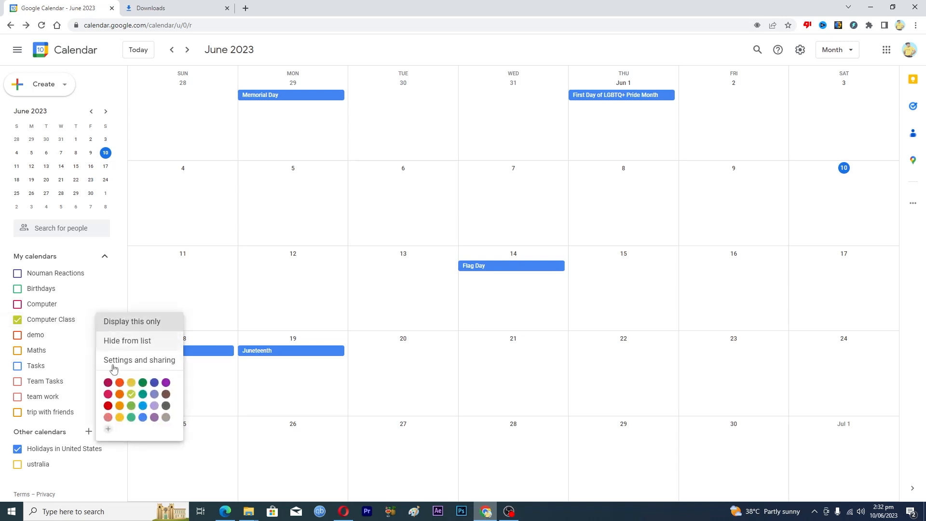
pyautogui.moveTo(108, 416)
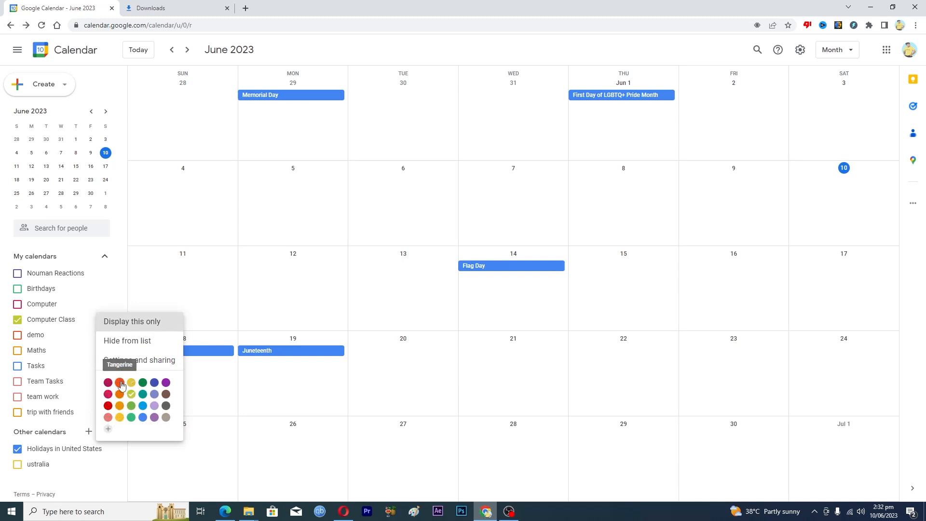
pyautogui.moveTo(153, 405)
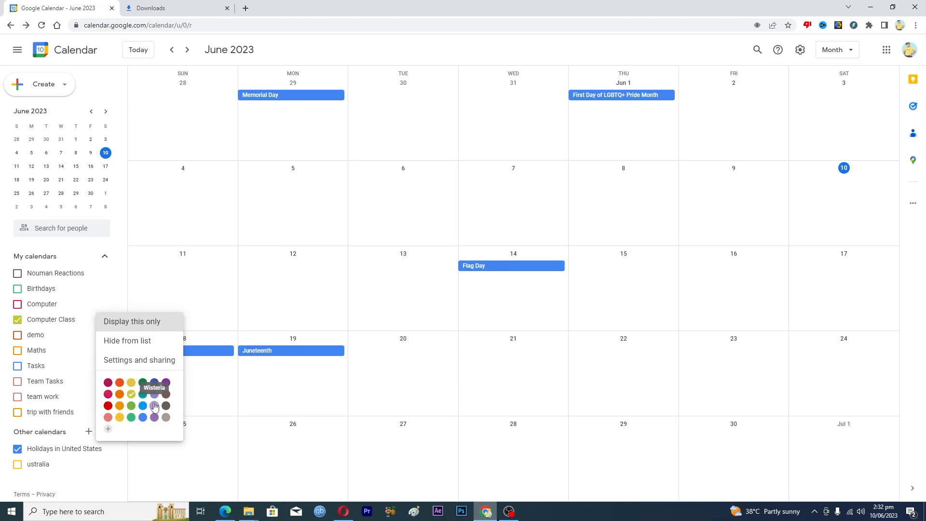
pyautogui.moveTo(165, 383)
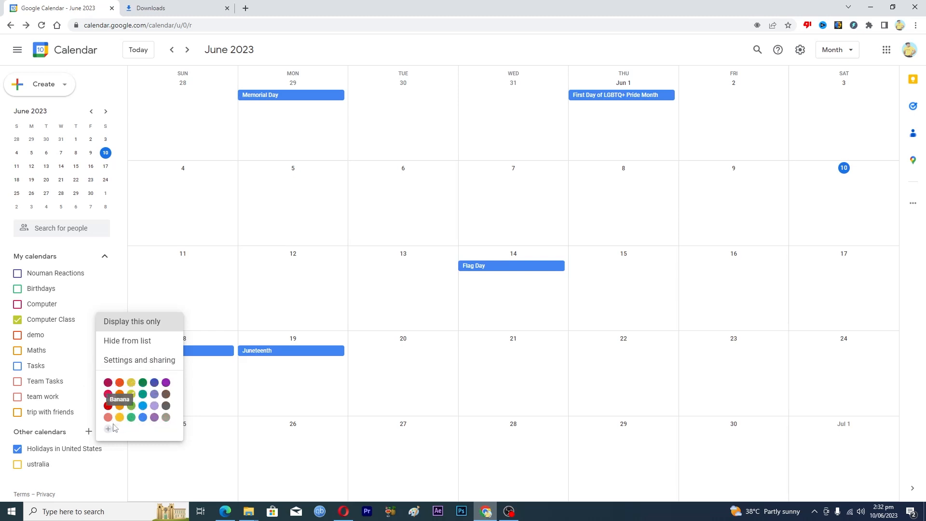
# Step: Choose Add custom color to open the custom colour dialog for Computer Class
pyautogui.click(131, 395)
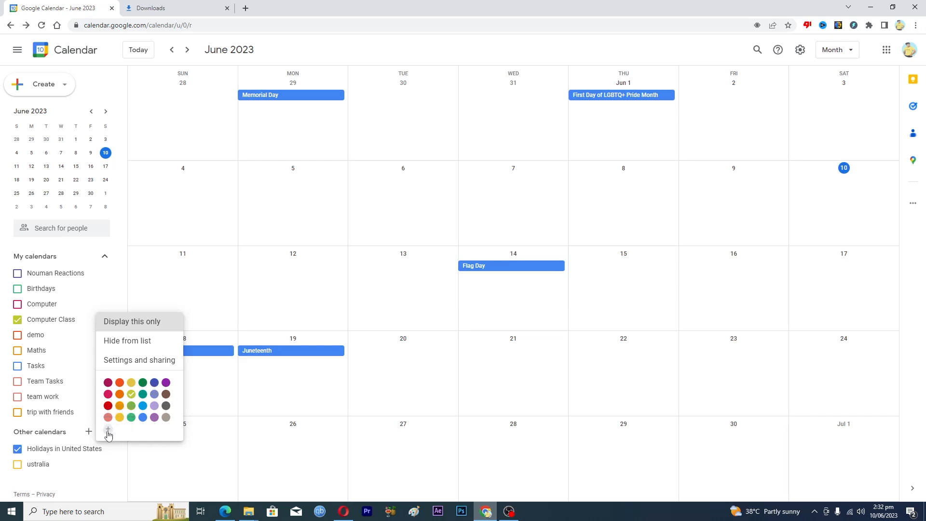
pyautogui.moveTo(108, 430)
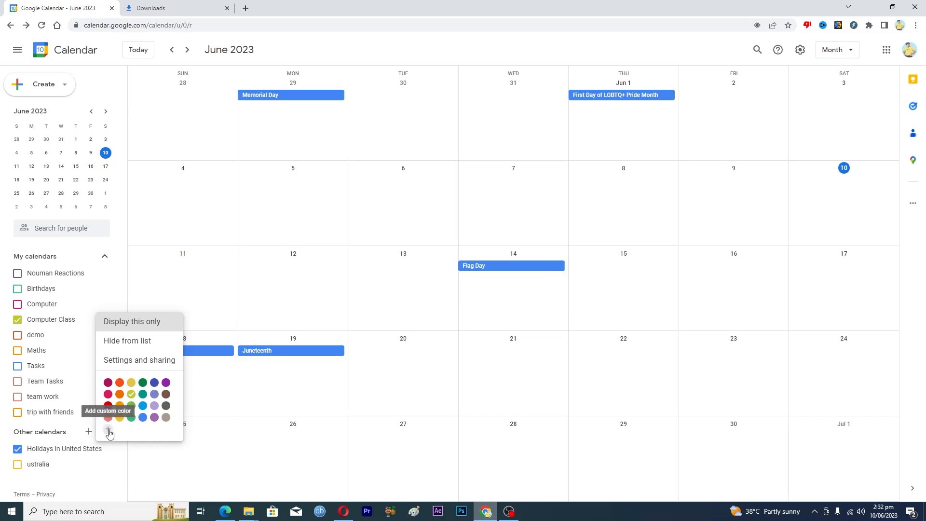
pyautogui.moveTo(109, 433)
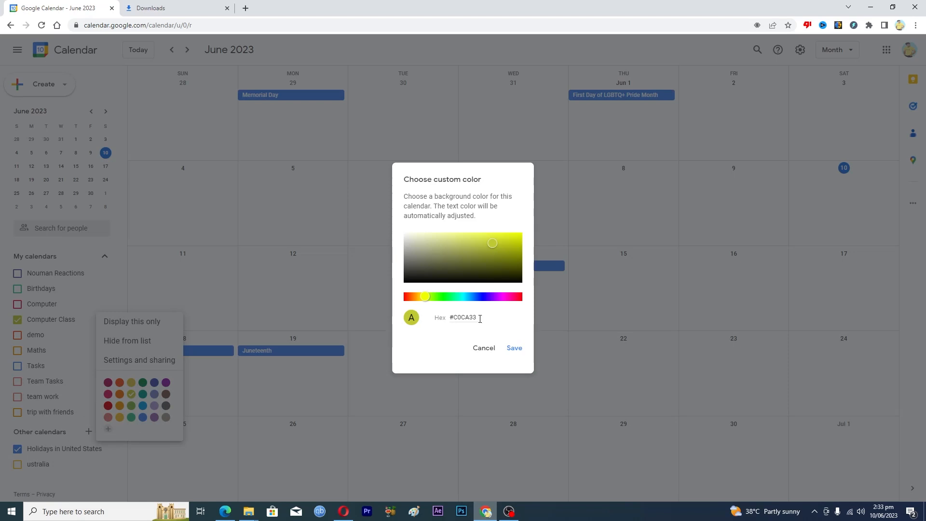
# Step: Slide the hue from yellow-green to a muted teal-blue, #82b5b0
pyautogui.click(467, 318)
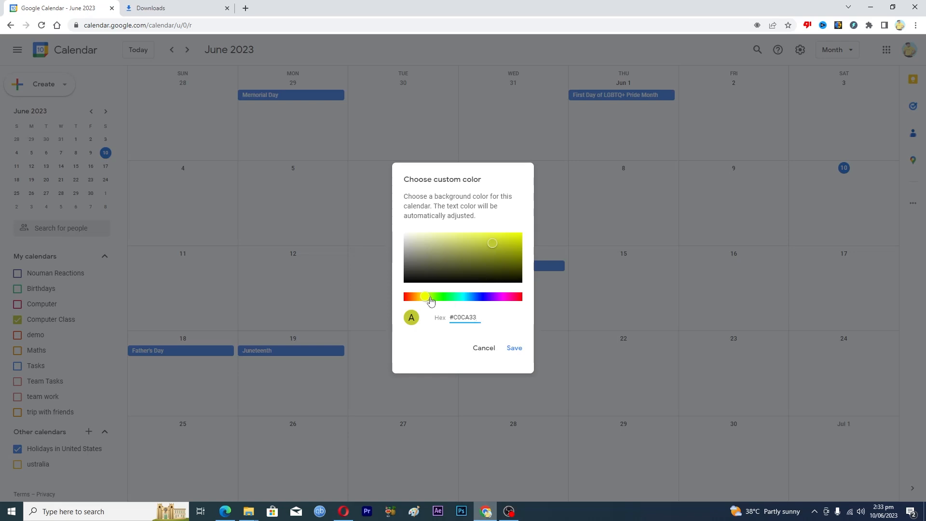
pyautogui.moveTo(424, 297); pyautogui.dragTo(443, 297)
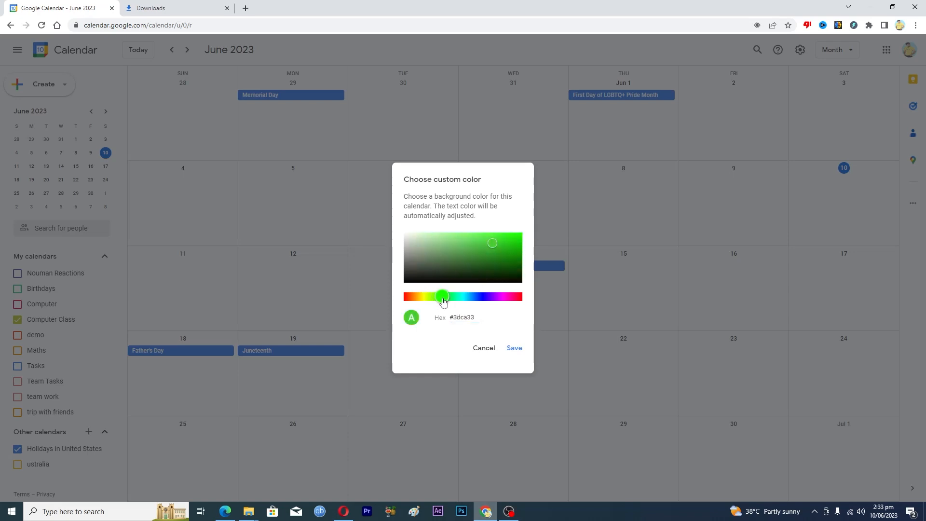
pyautogui.moveTo(443, 295); pyautogui.dragTo(484, 296)
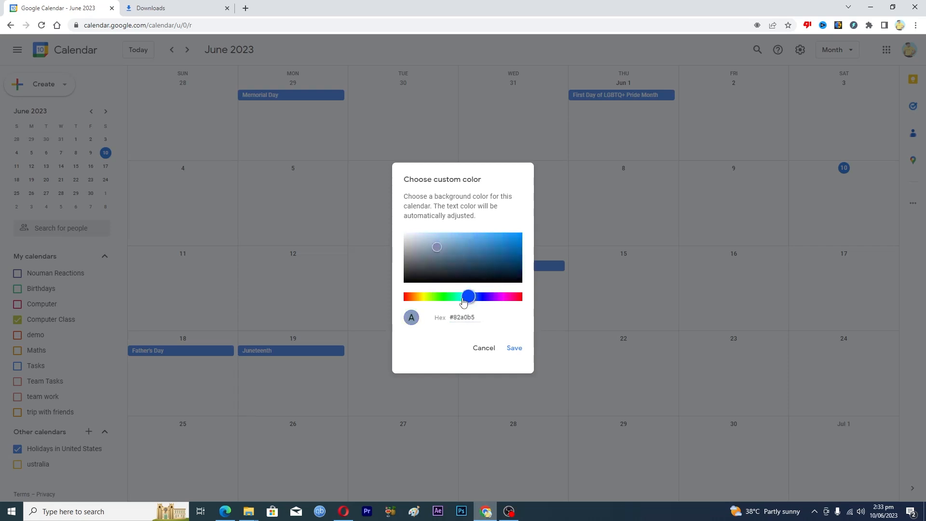
pyautogui.moveTo(468, 296); pyautogui.dragTo(461, 295)
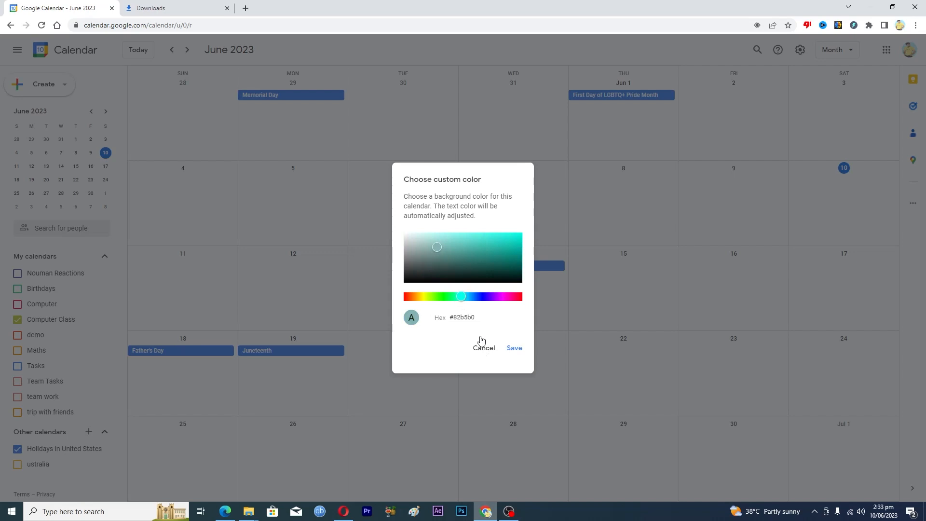